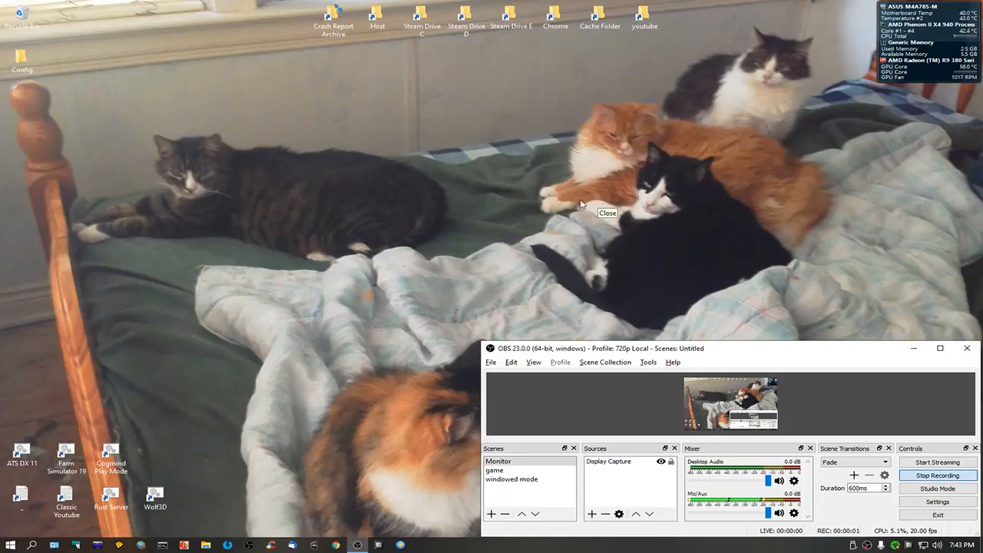
mouse_move(463, 291)
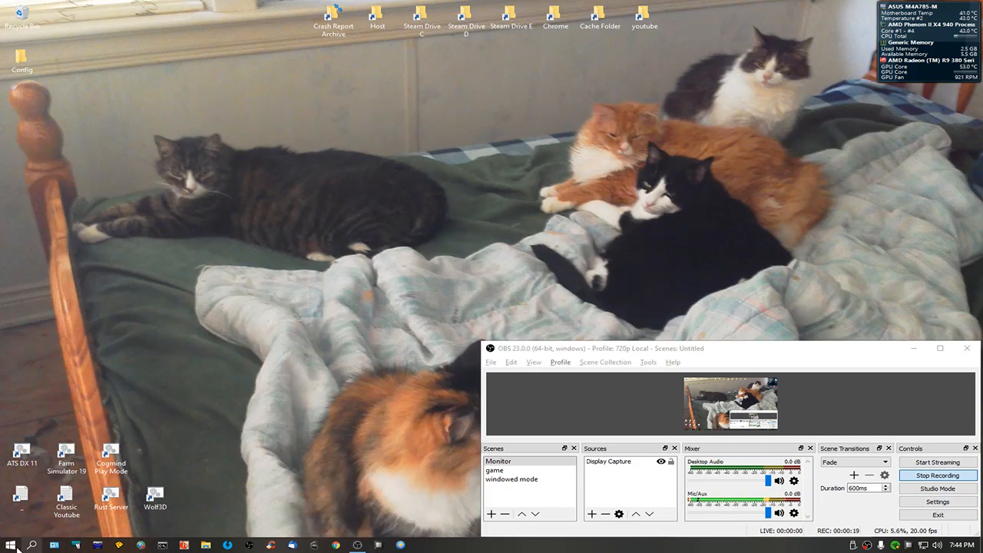
- Launch Assassin's Creed III from its tile in the Start menu app list
click(9, 545)
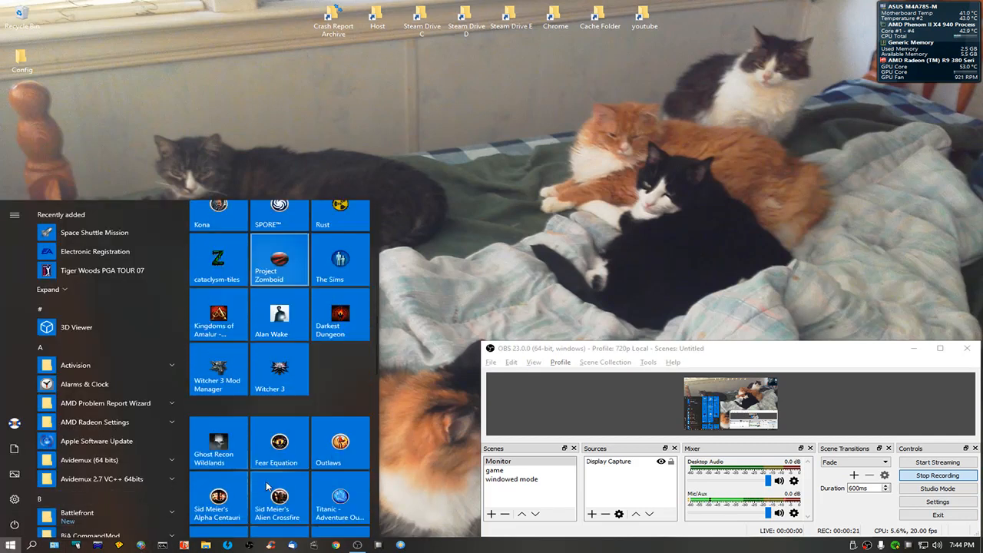
scroll(down, 3)
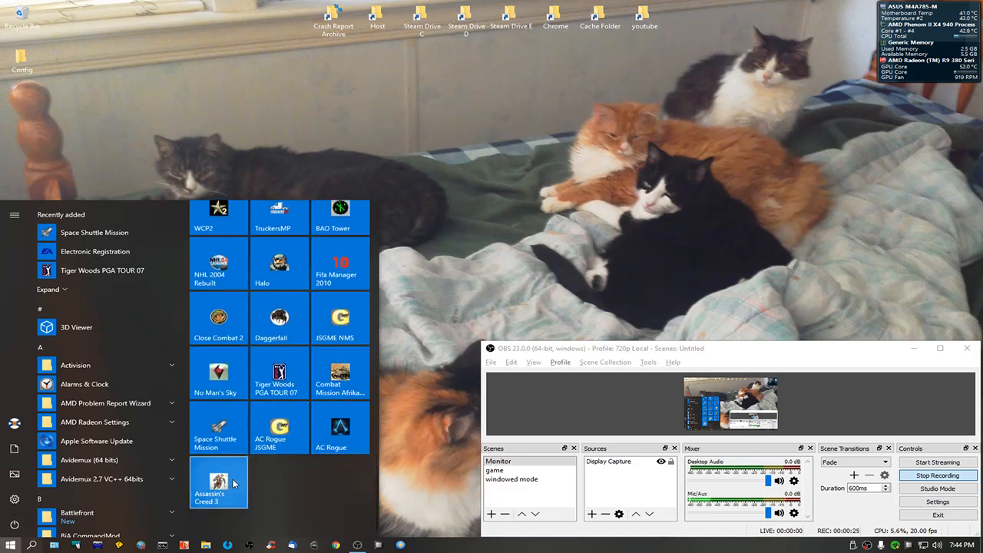
click(534, 290)
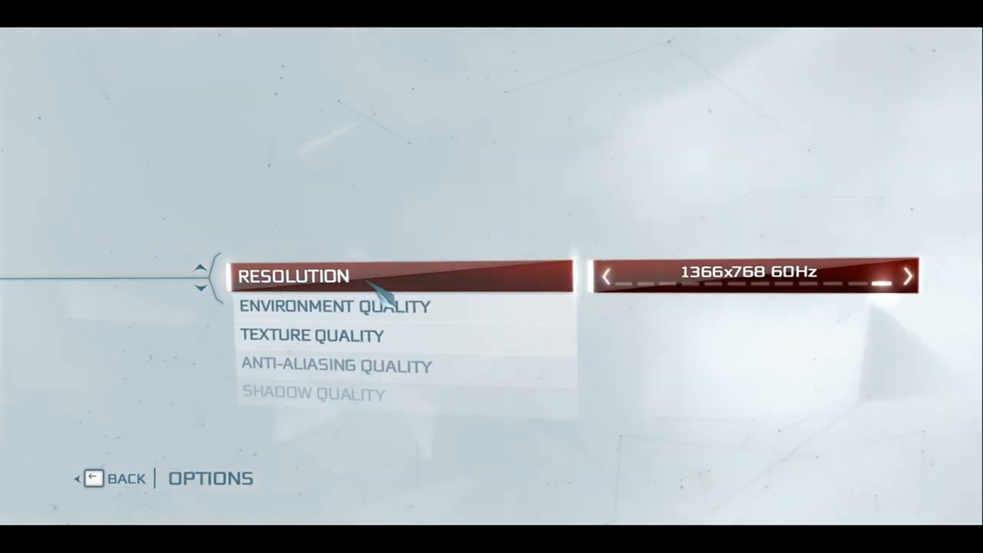
mouse_move(750, 289)
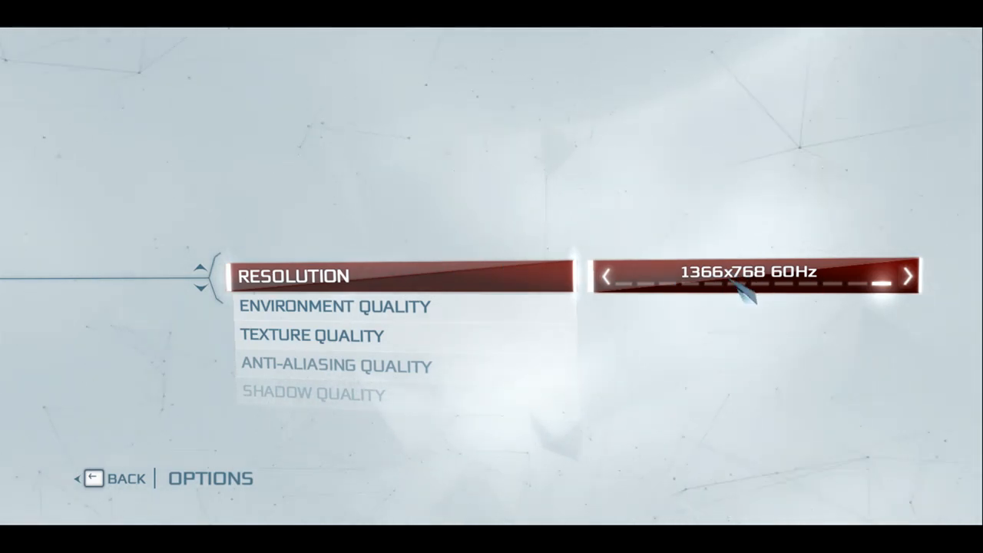
mouse_move(553, 202)
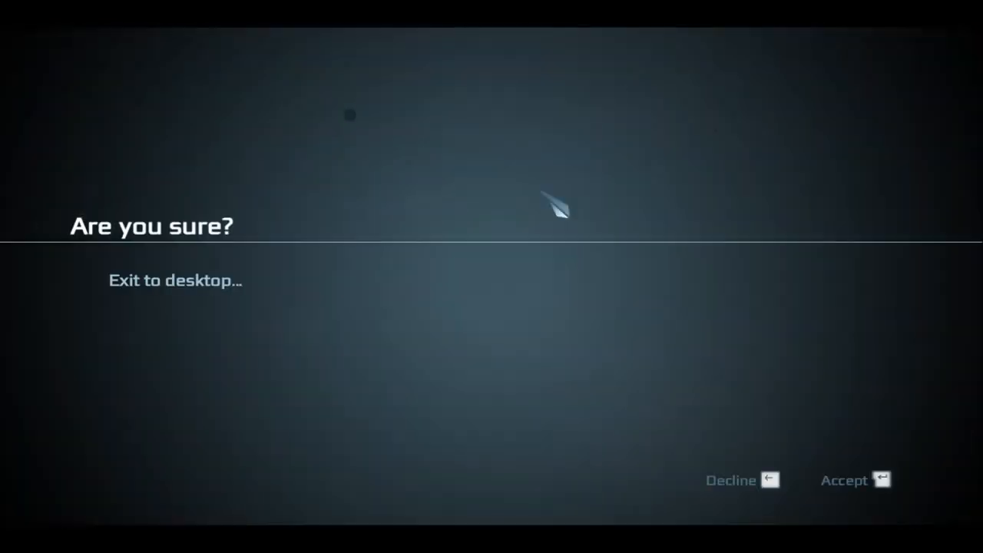
- Accept exiting Assassin's Creed III to the desktop after checking the 1366x768 60Hz resolution
click(854, 479)
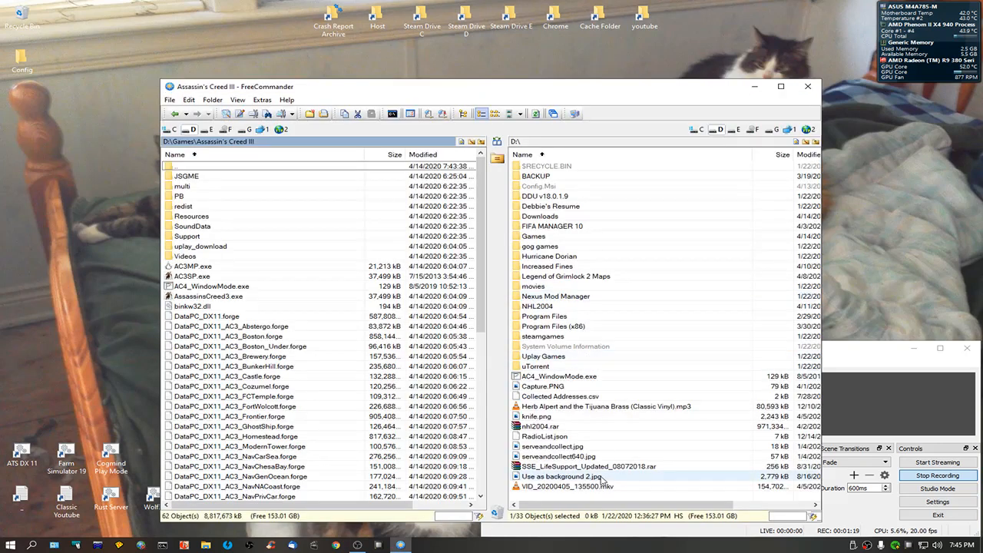
- Run AC4_WindowMode.exe from the game folder, allowing the unverified publisher warning
click(559, 377)
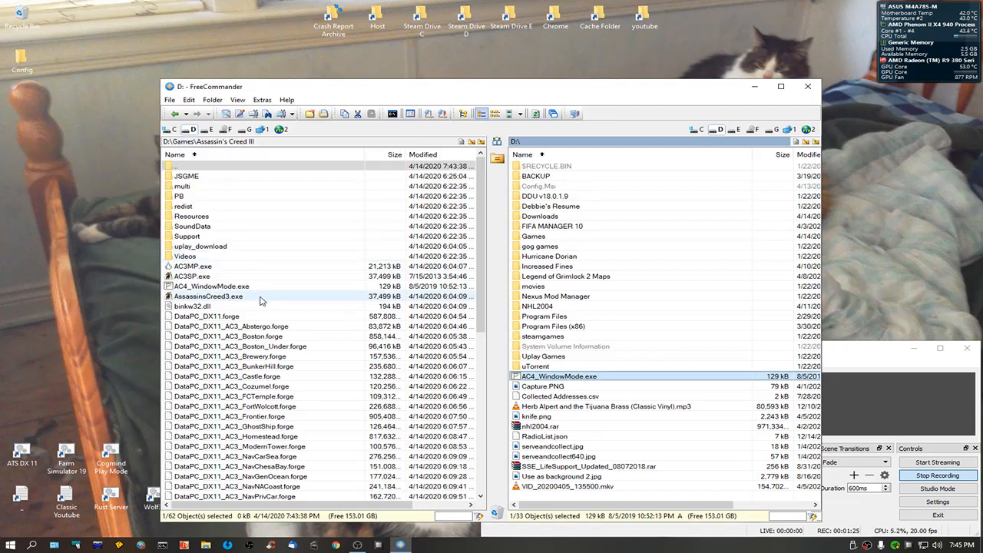
click(210, 286)
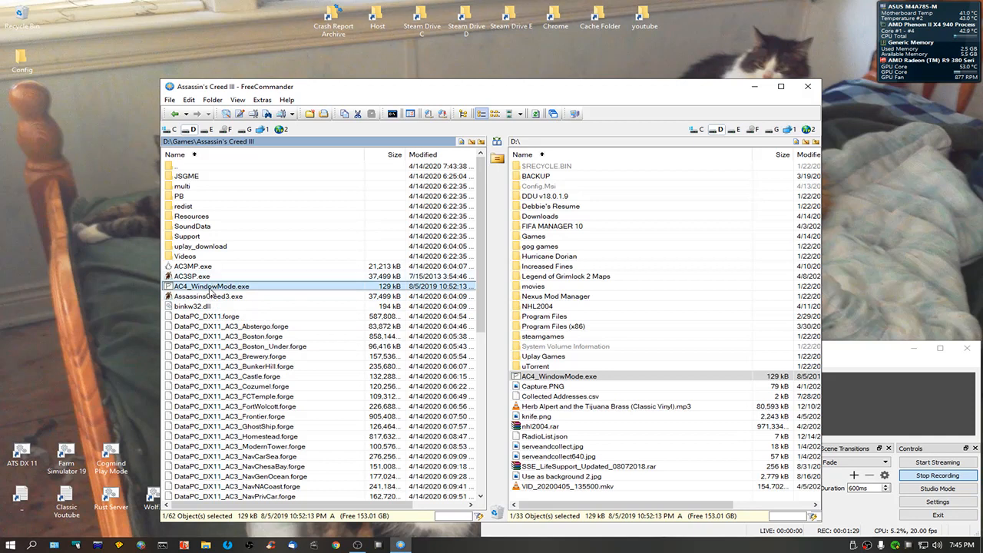
double_click(212, 286)
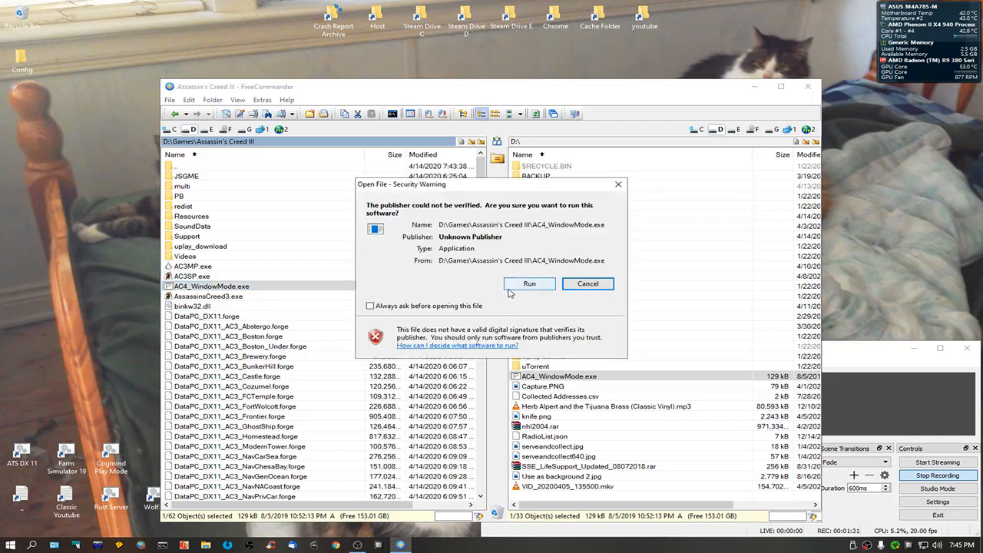
click(529, 283)
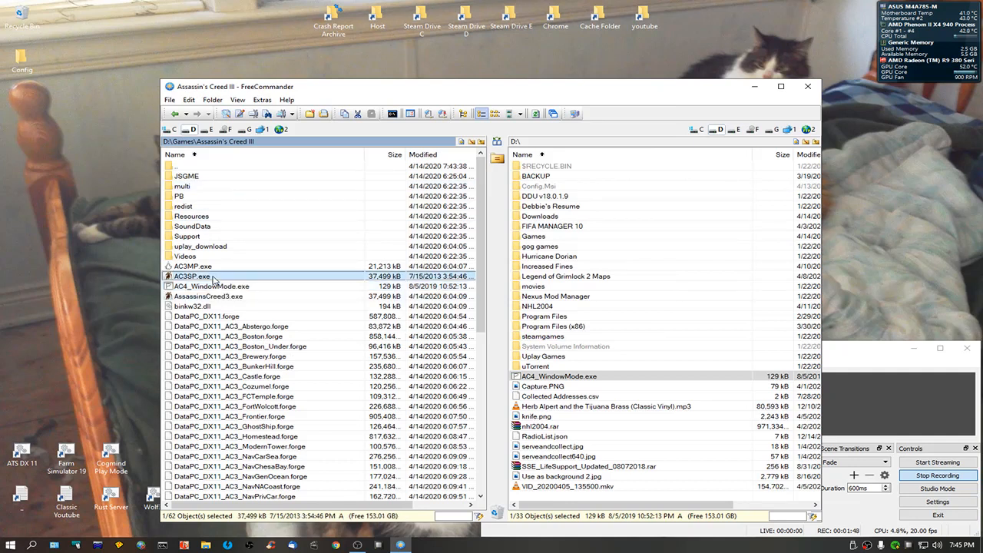
mouse_move(319, 291)
text(AC4BFSP.exe)
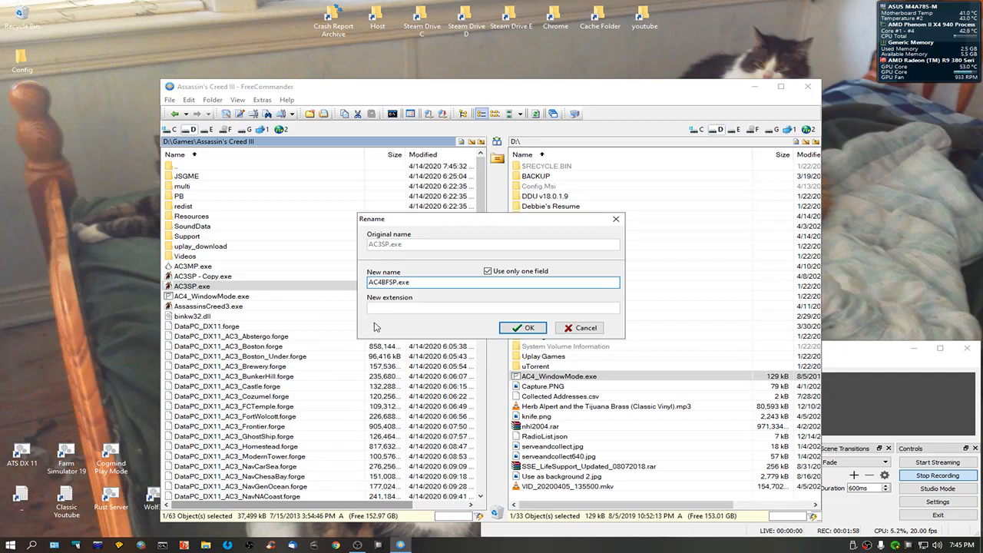
- Rename the AC3SP.exe copy to AC4BFSP.exe and patch it to window mode with AC4_WindowMode.exe
click(522, 329)
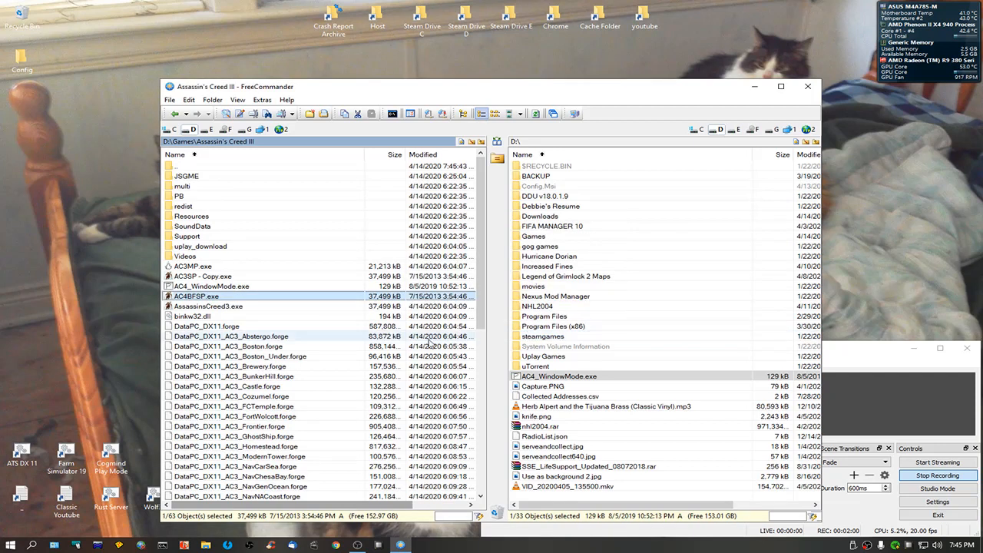
double_click(196, 295)
text(y)
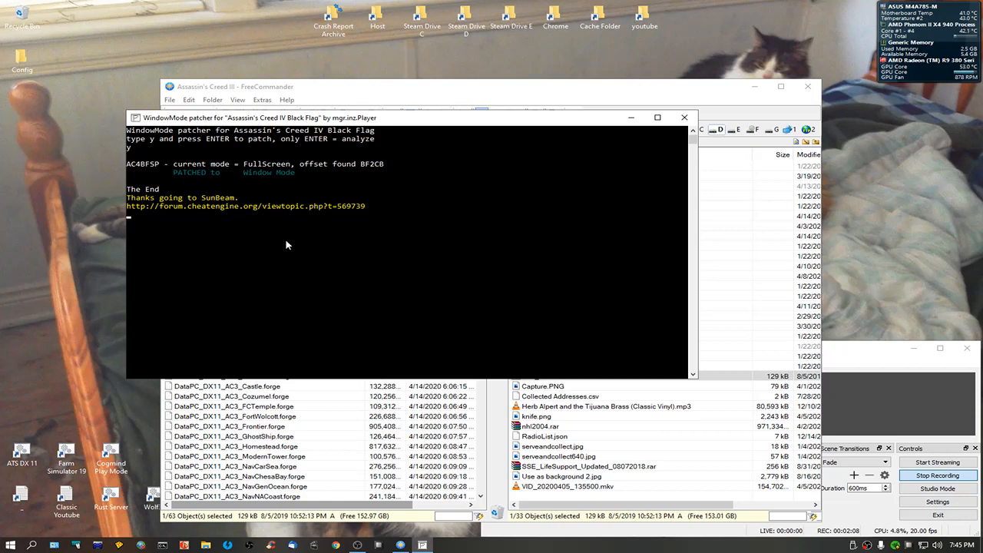
mouse_move(433, 197)
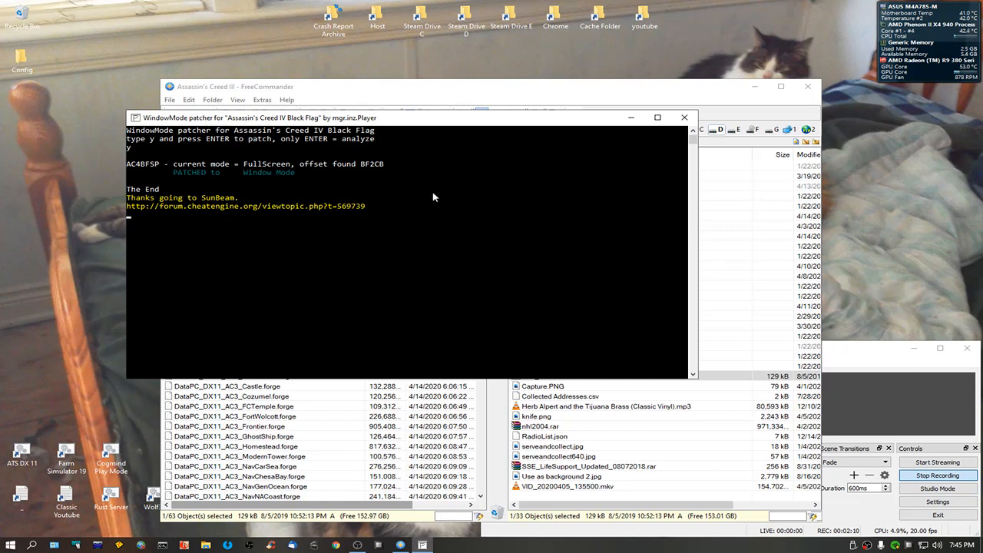
click(682, 116)
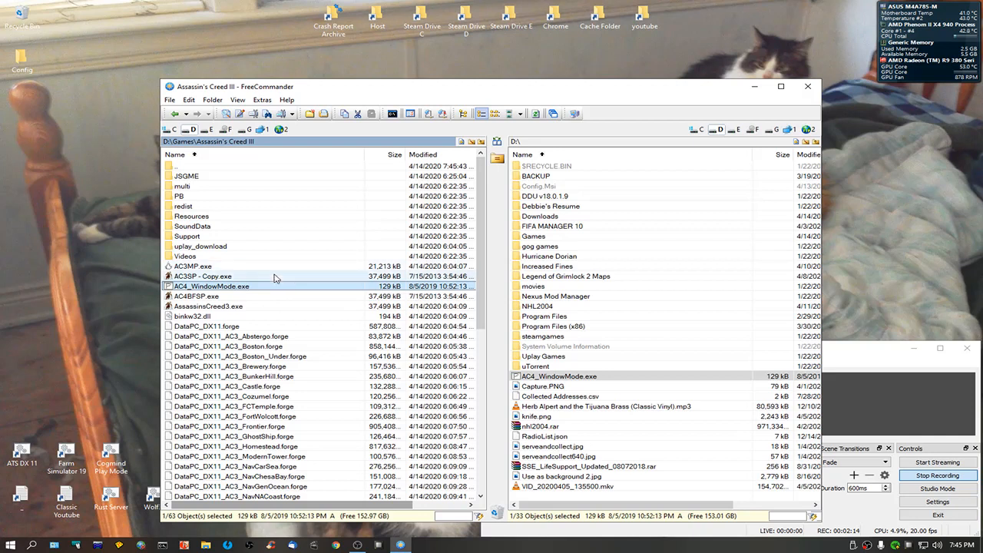
mouse_move(292, 274)
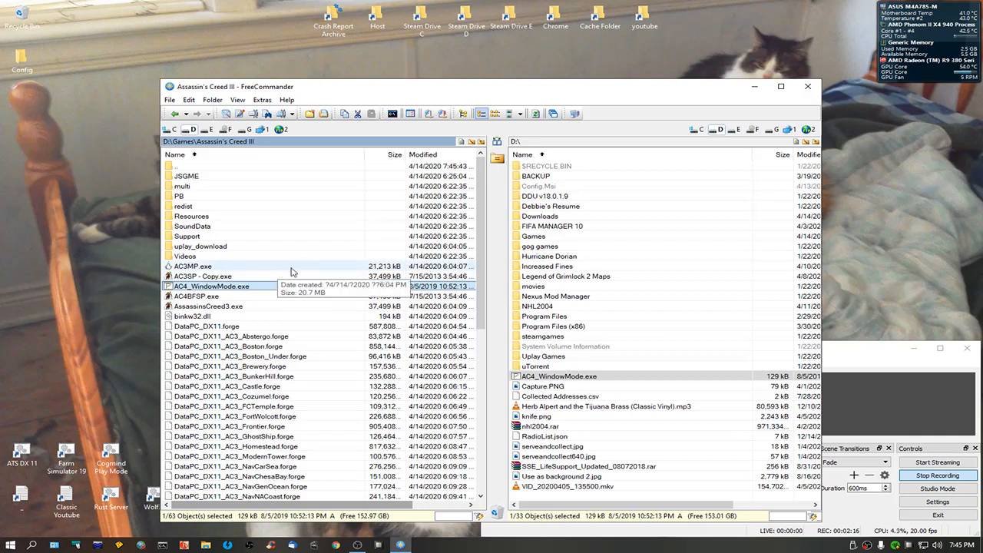
mouse_move(268, 288)
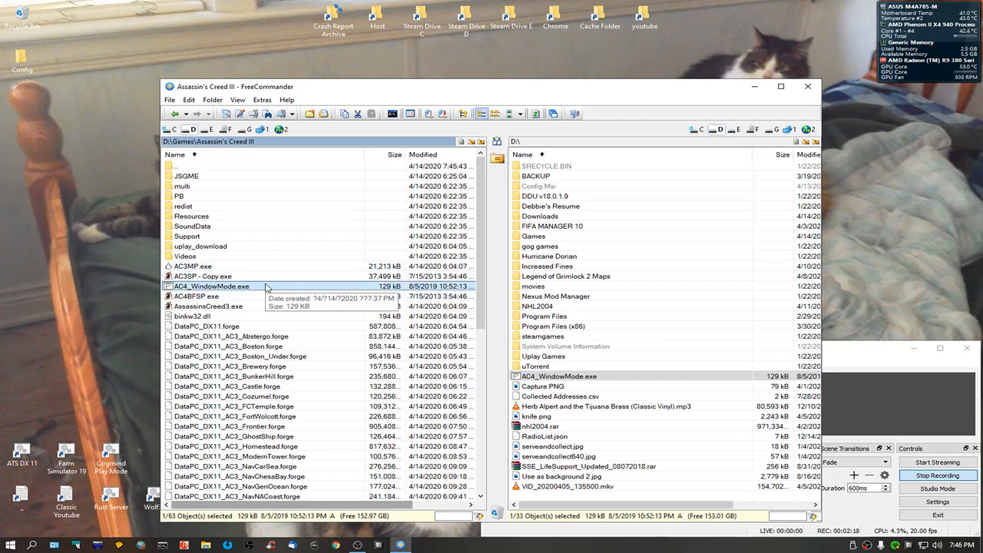
mouse_move(246, 298)
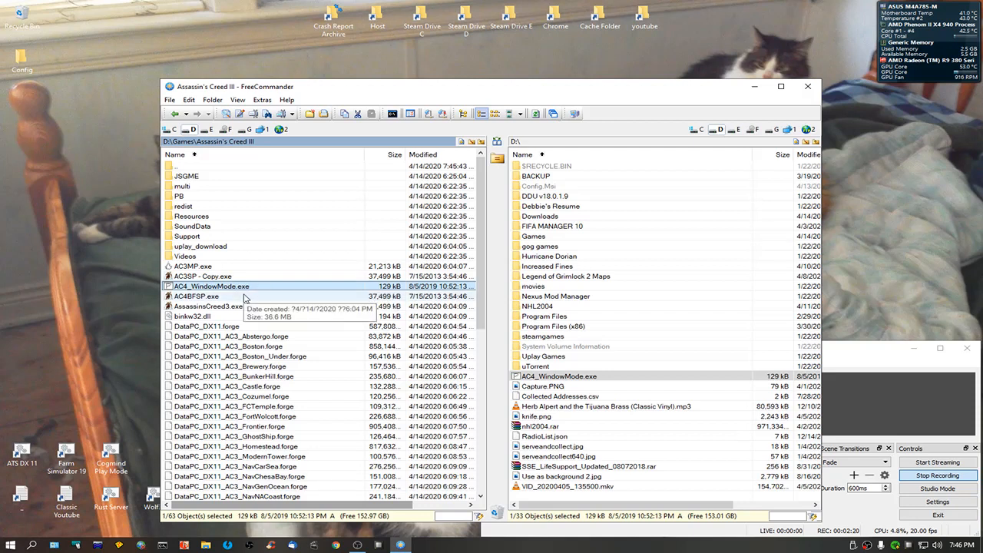
- Delete AC4_WindowMode.exe, sending it to the Recycle Bin
right_click(212, 285)
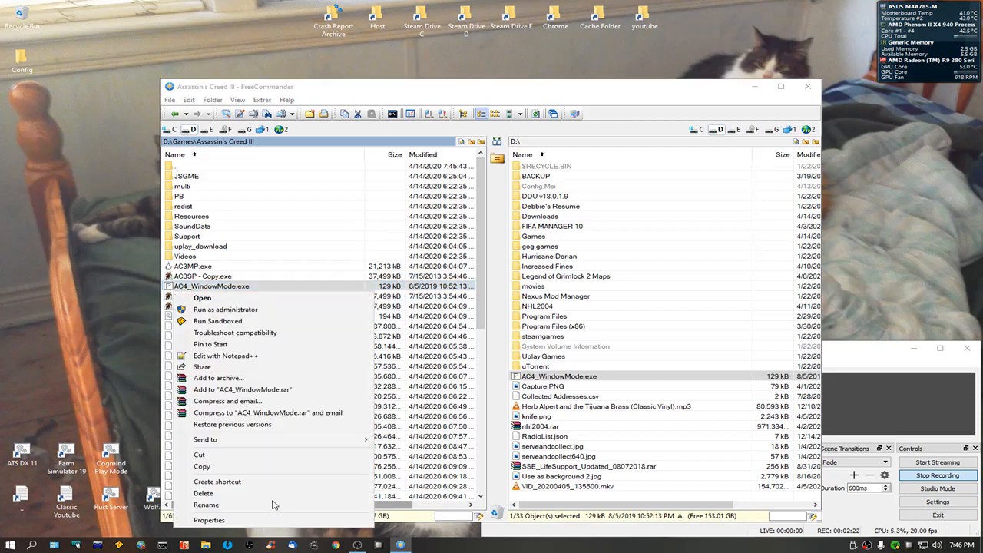
click(202, 493)
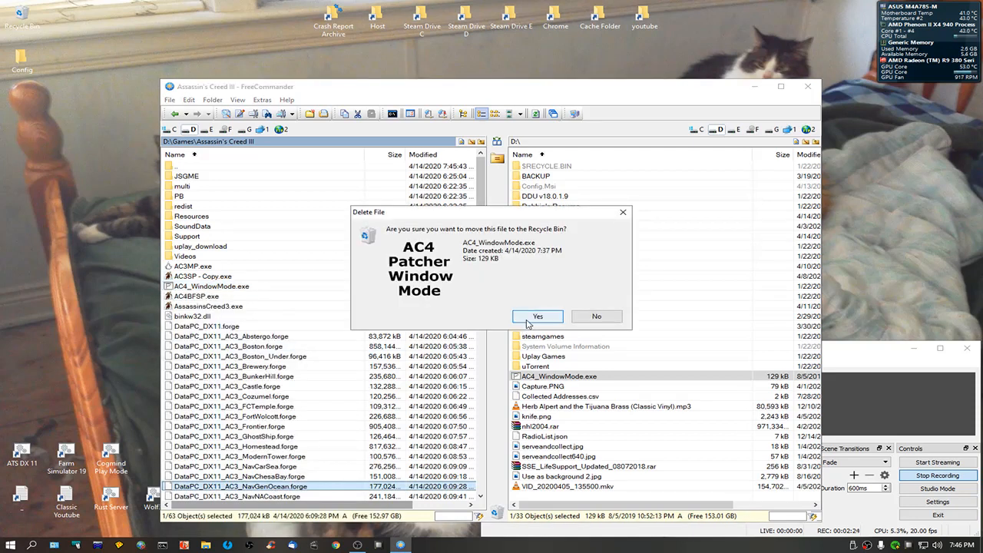
click(537, 316)
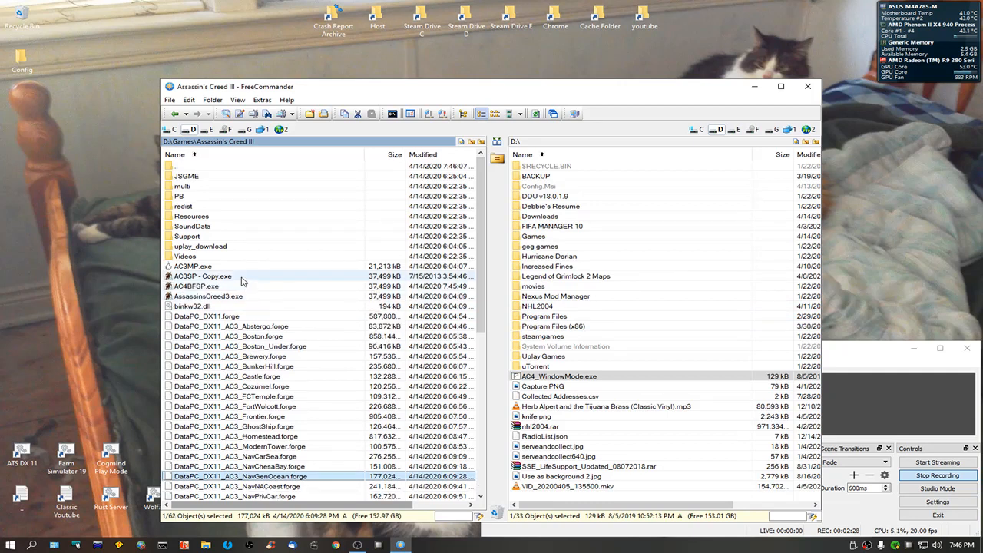
- Rename the patched AC4BFSP.exe back to AC3SP.exe and launch it windowed
click(196, 286)
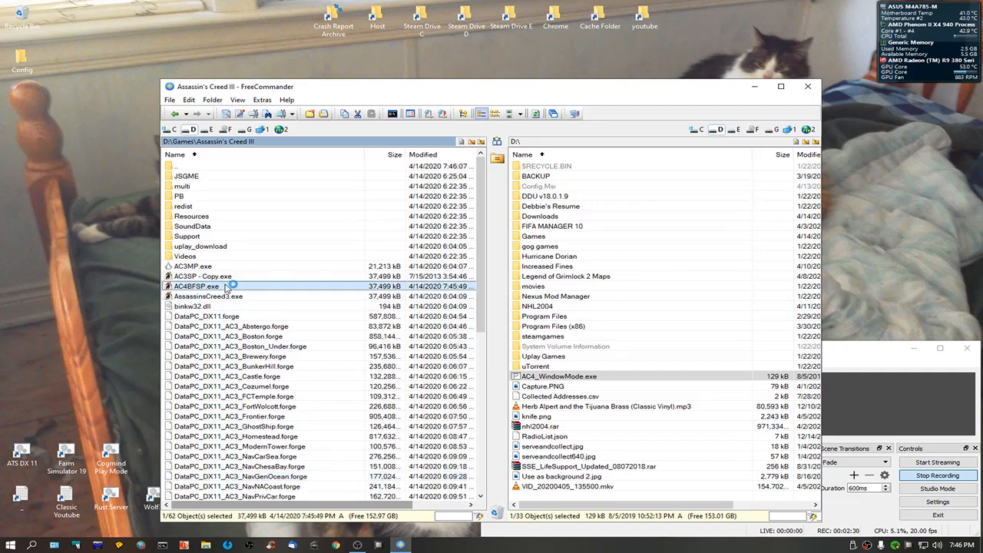
right_click(196, 285)
text(3)
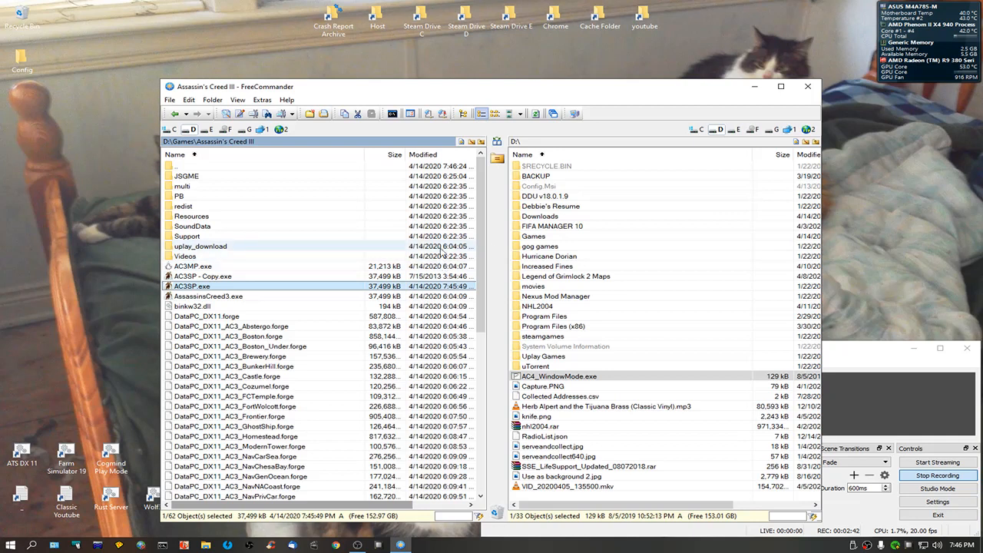
double_click(192, 285)
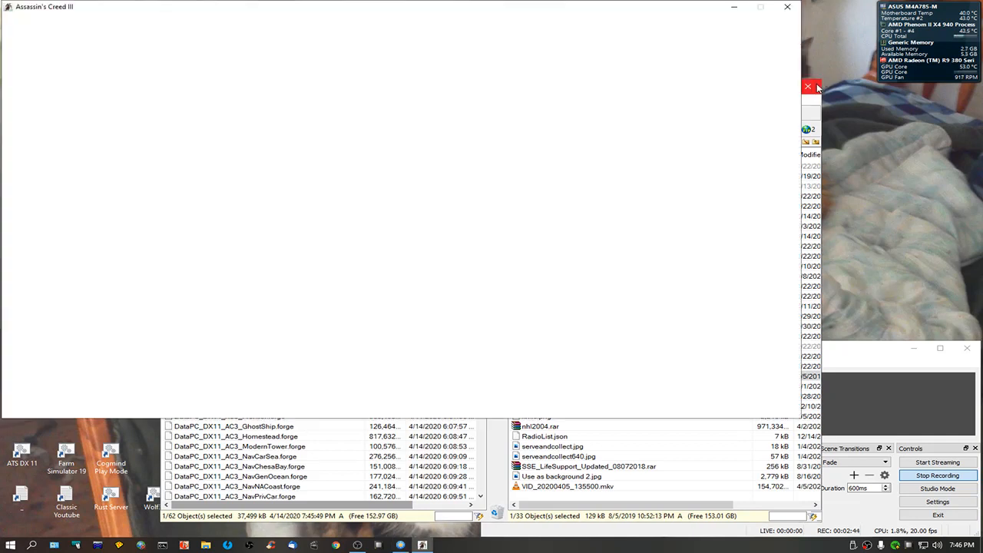